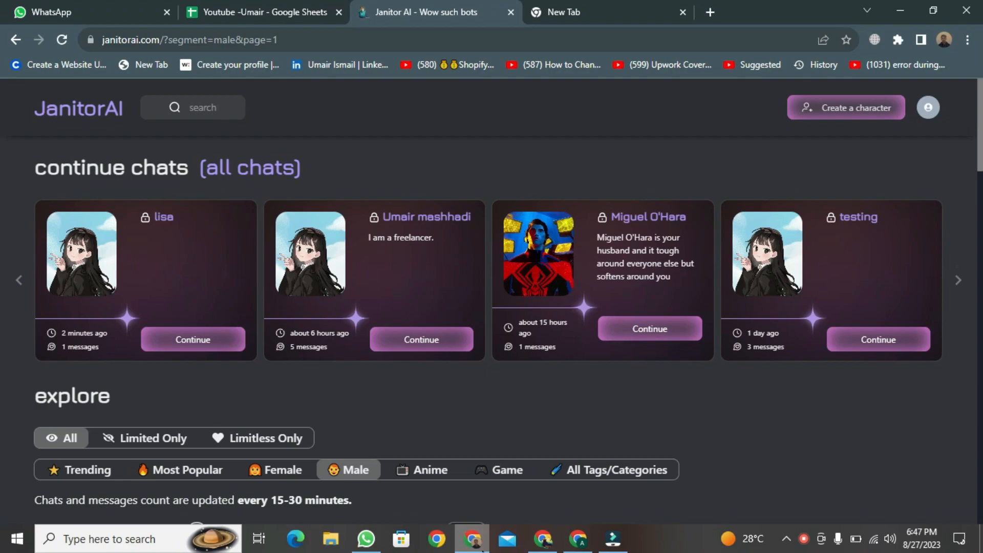
mouse_move(651, 389)
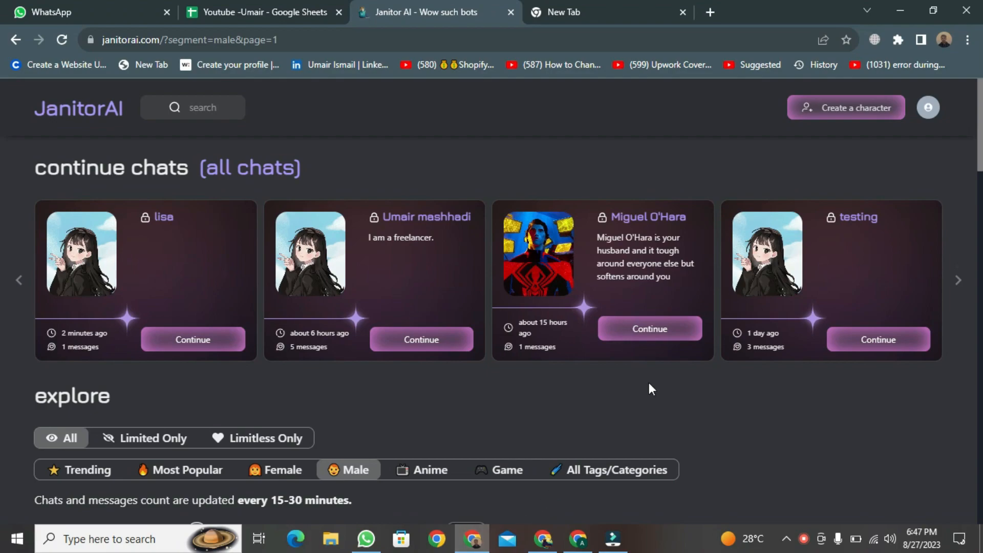
mouse_move(508, 470)
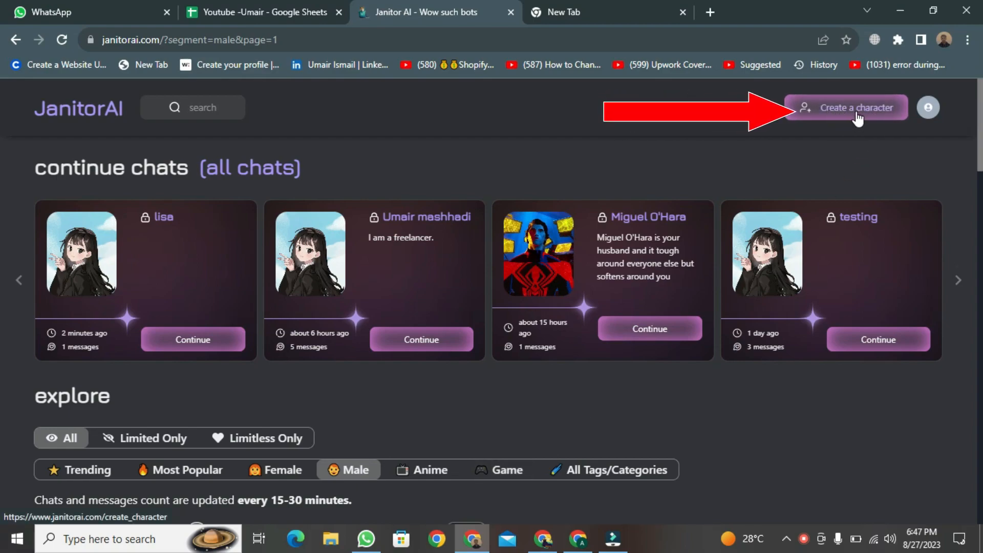
Start a new character and enter the name 'LIsa'
click(846, 107)
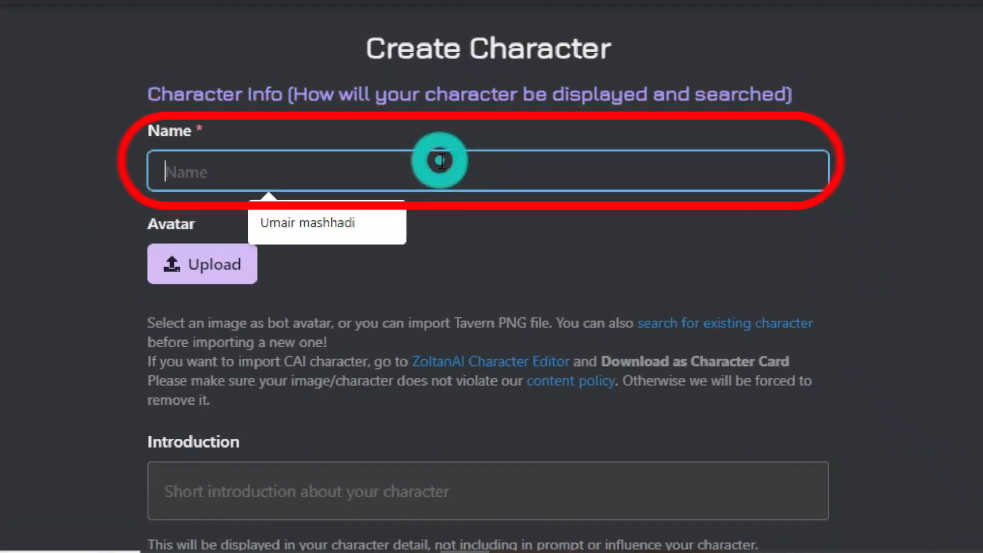
text(LIsa)
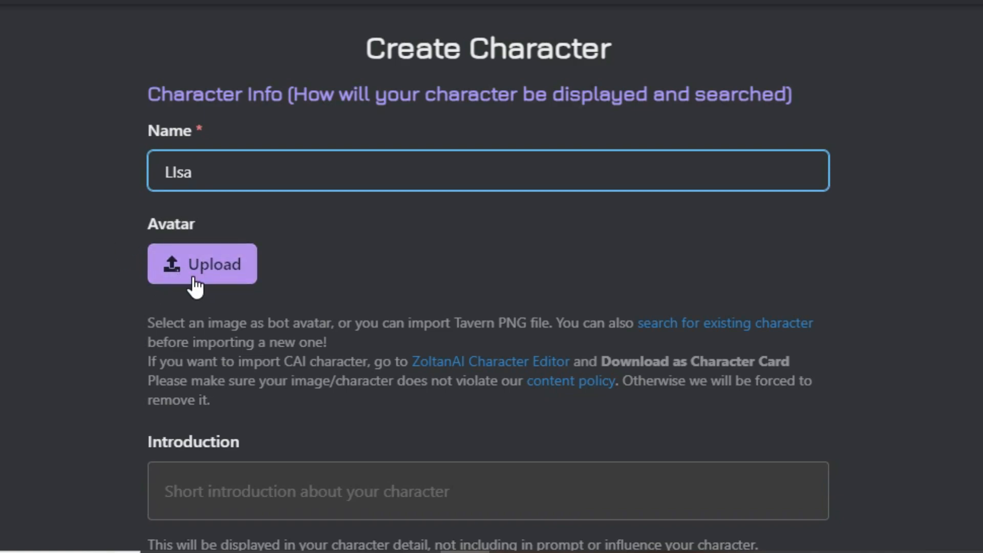
Upload the anime girl image as the character's avatar
click(201, 263)
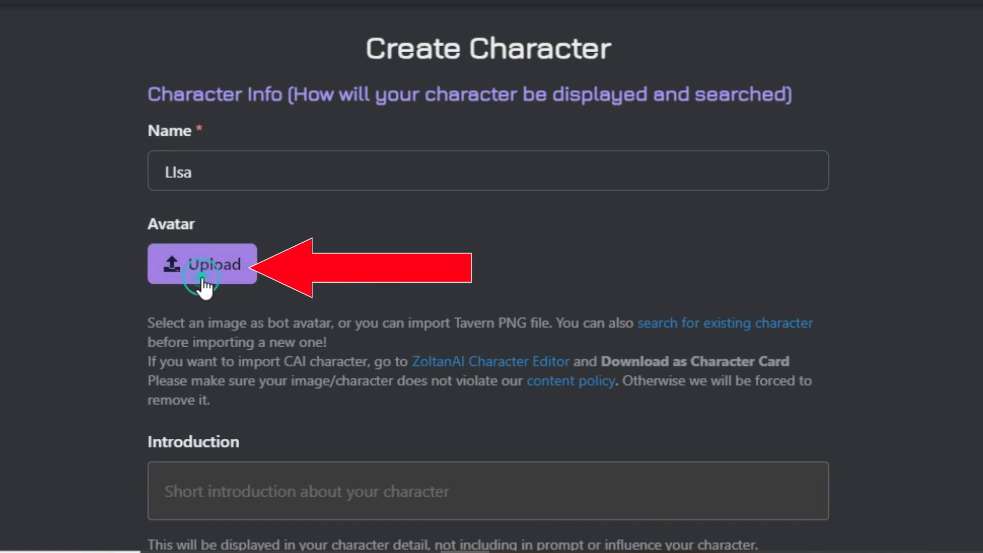
click(201, 263)
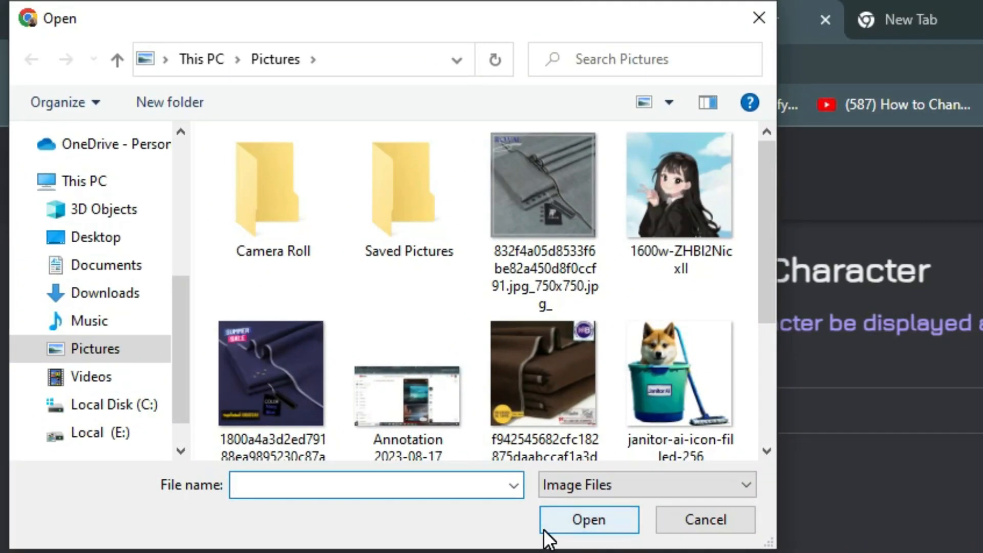
click(679, 184)
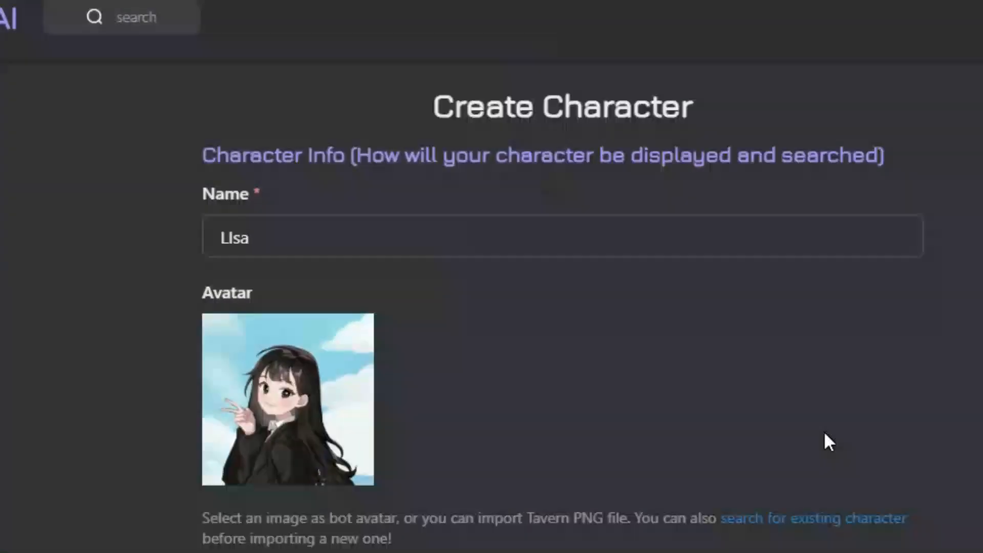
Apply the Female tag to the character
scroll(down, 3)
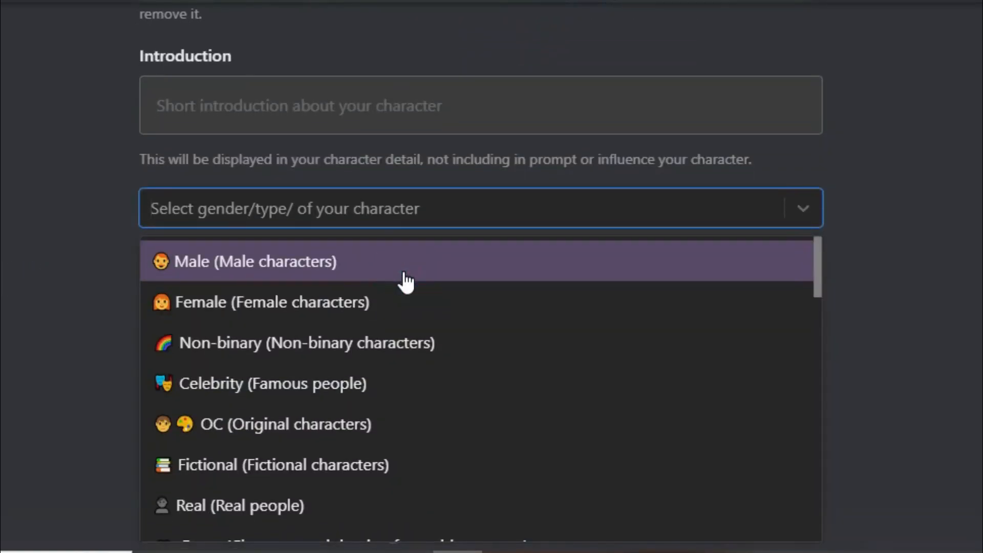
click(376, 301)
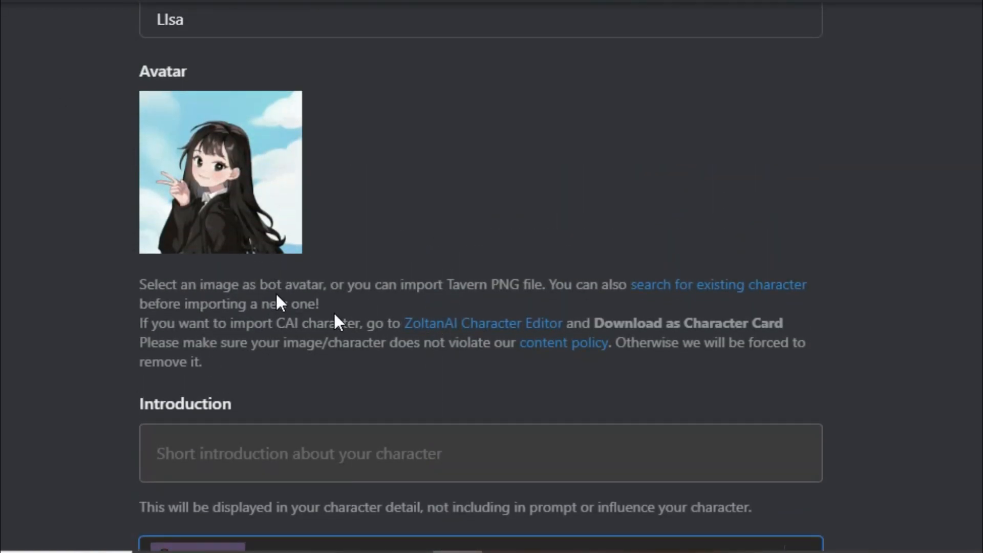
scroll(down, 3)
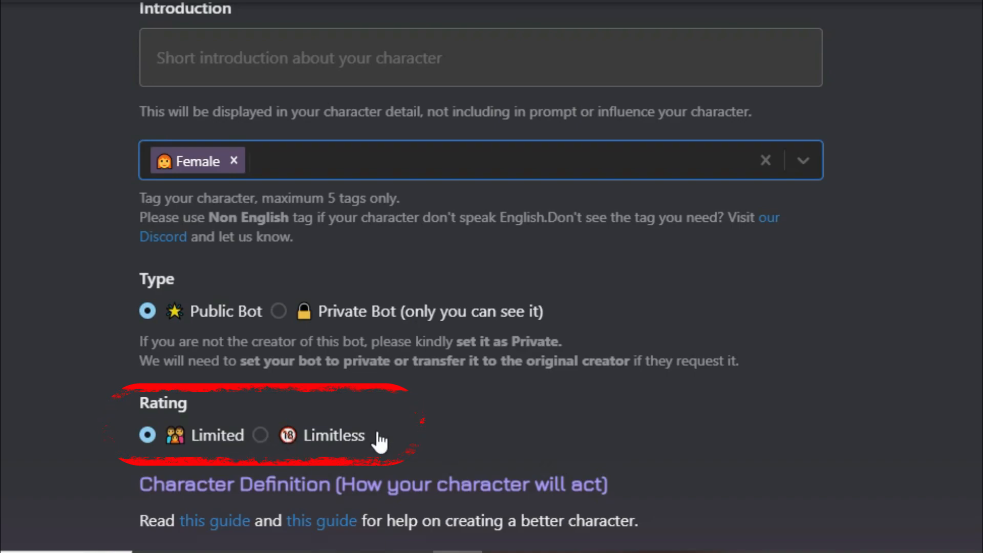
Enter personality 'decent' and initial message 'hi'
scroll(down, 3)
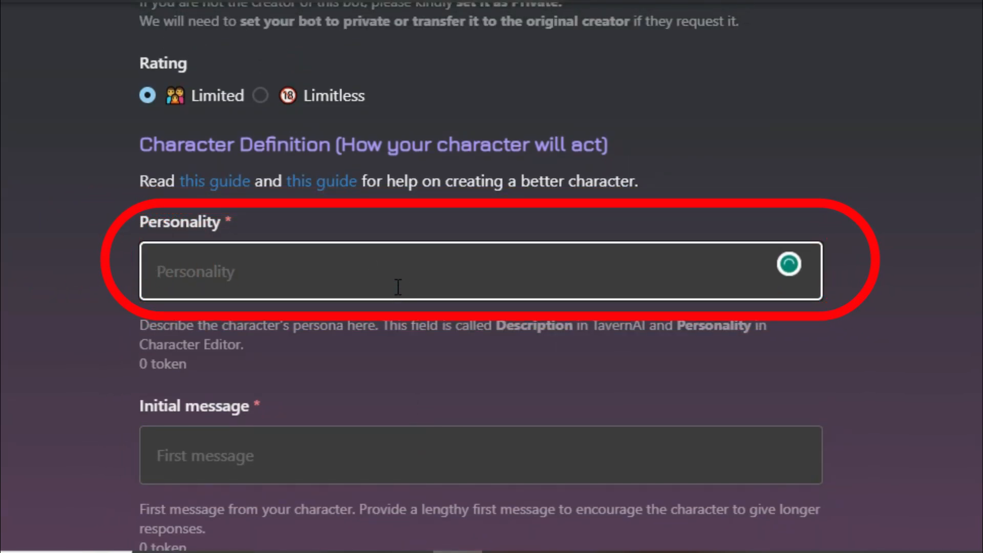
text(decent)
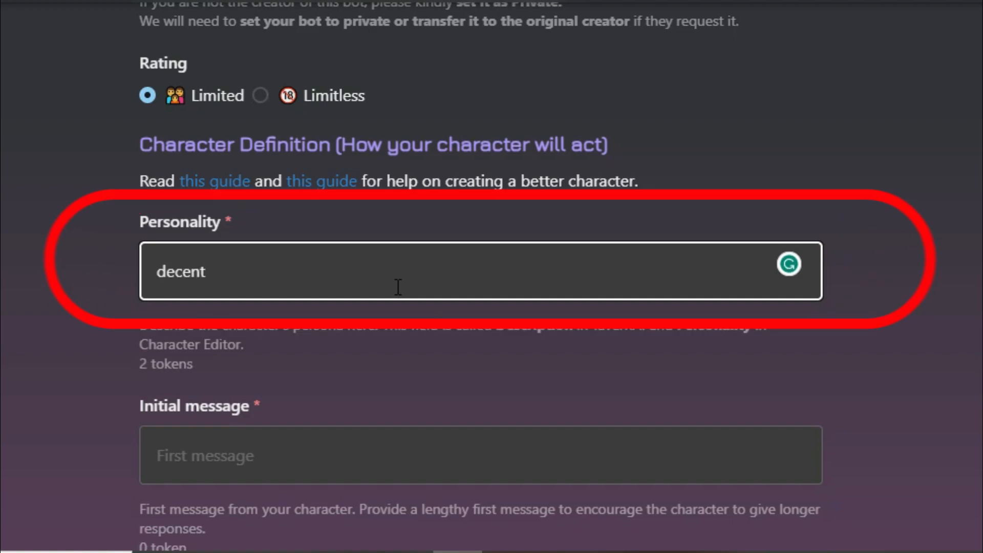
scroll(down, 3)
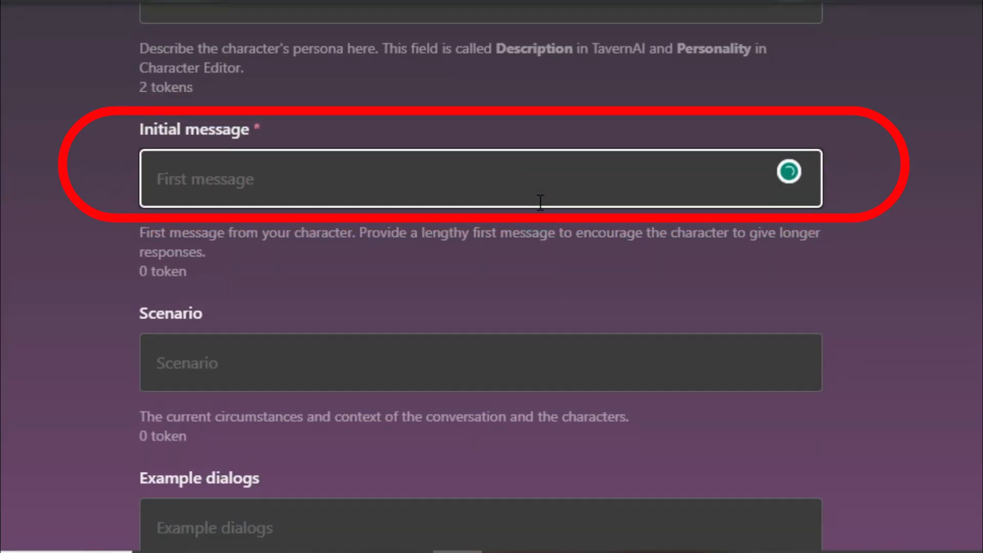
text(hi)
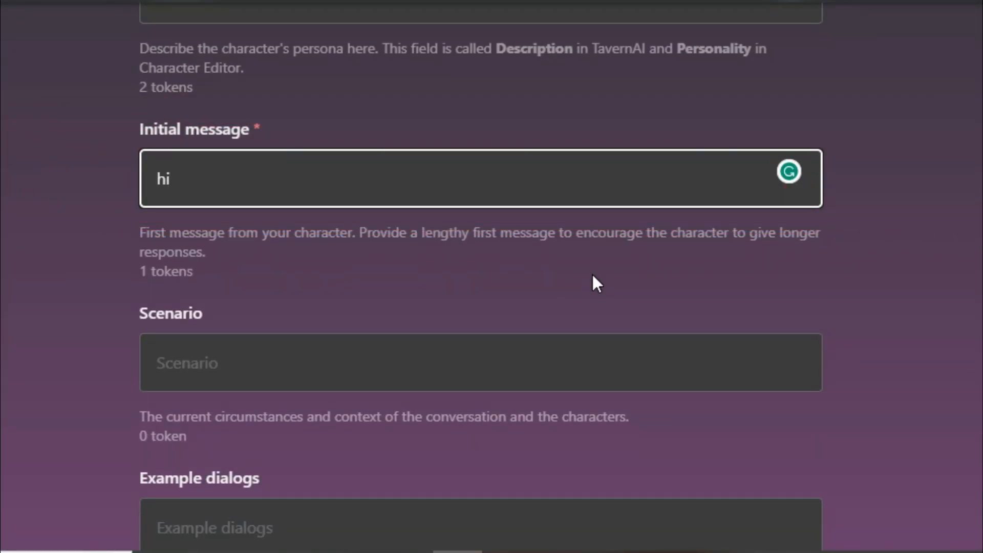
scroll(down, 3)
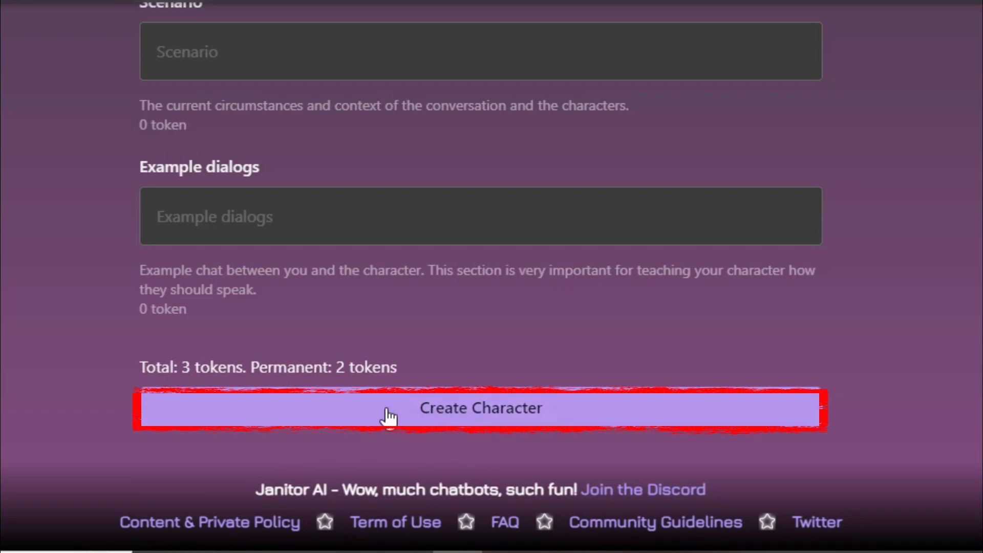
Submit with Create Character and view LIsa's new profile page
click(480, 407)
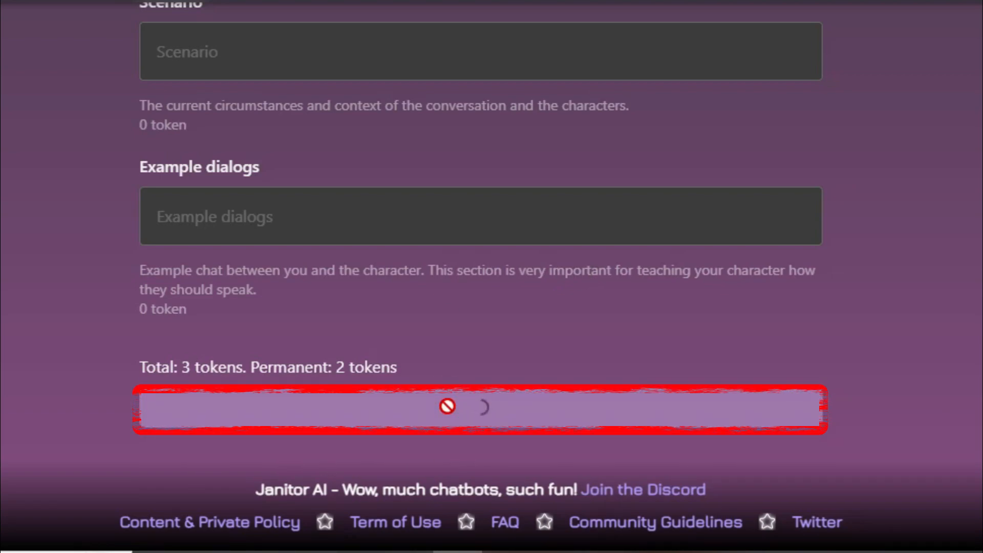
click(480, 408)
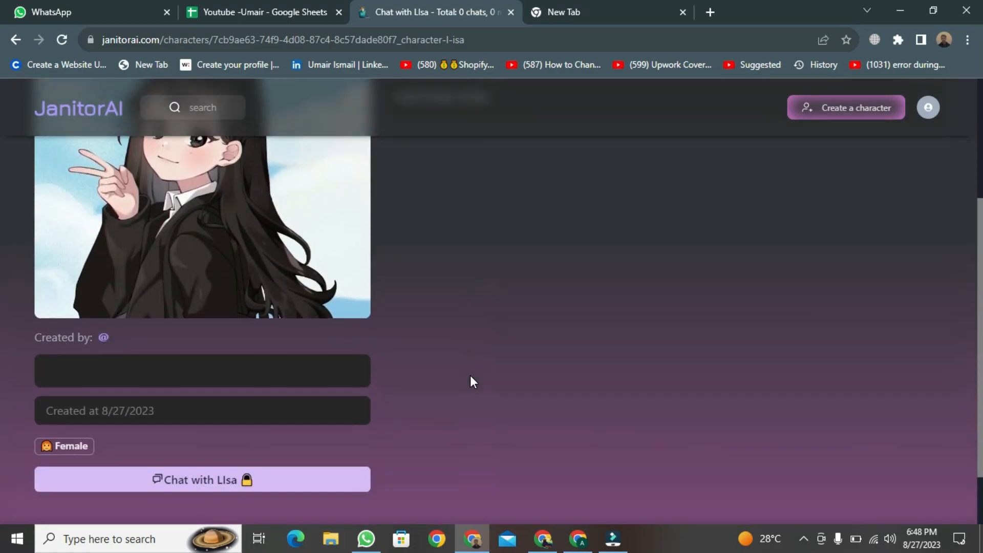
scroll(down, 3)
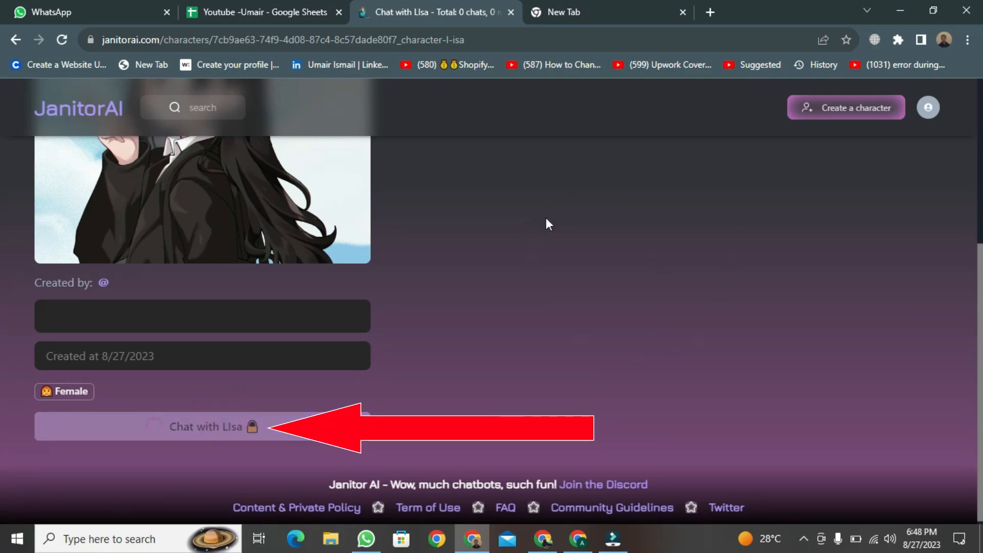
Start a chat with LIsa showing her 'hi' greeting
click(203, 427)
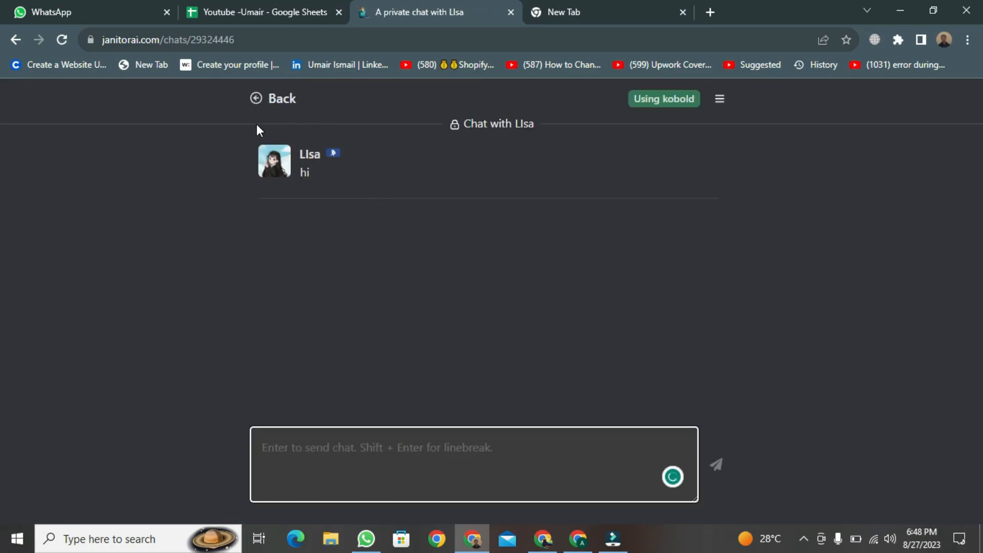
mouse_move(466, 337)
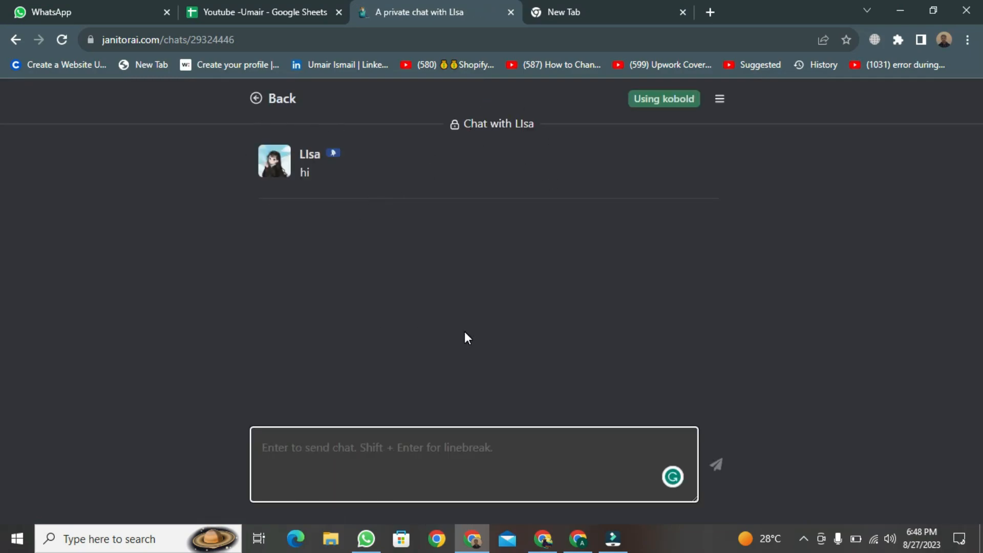